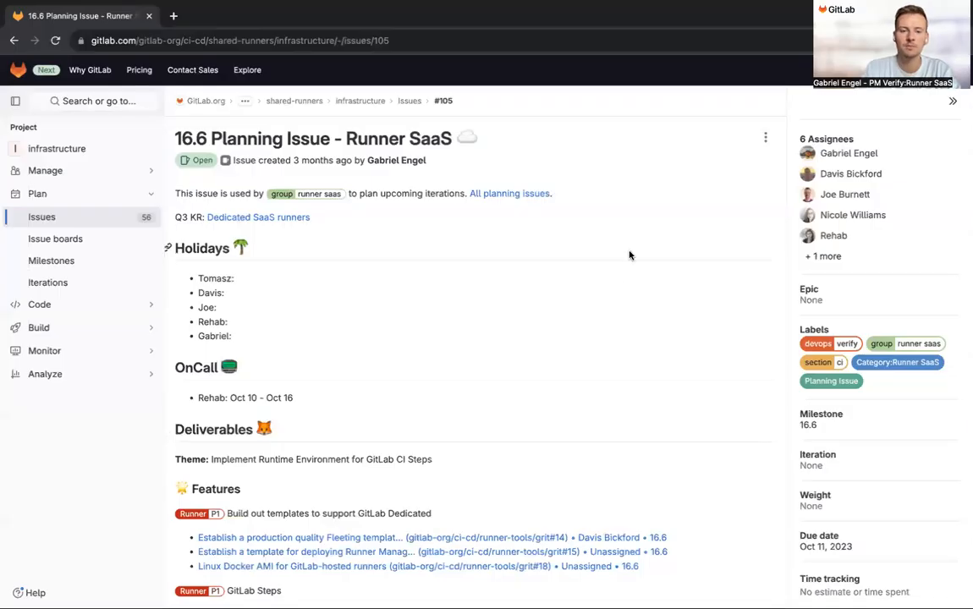
Step: Scroll to the Features list and open the autoscaled Linux runners on AWS Fleeting template issue in a new tab
scroll("down", 3)
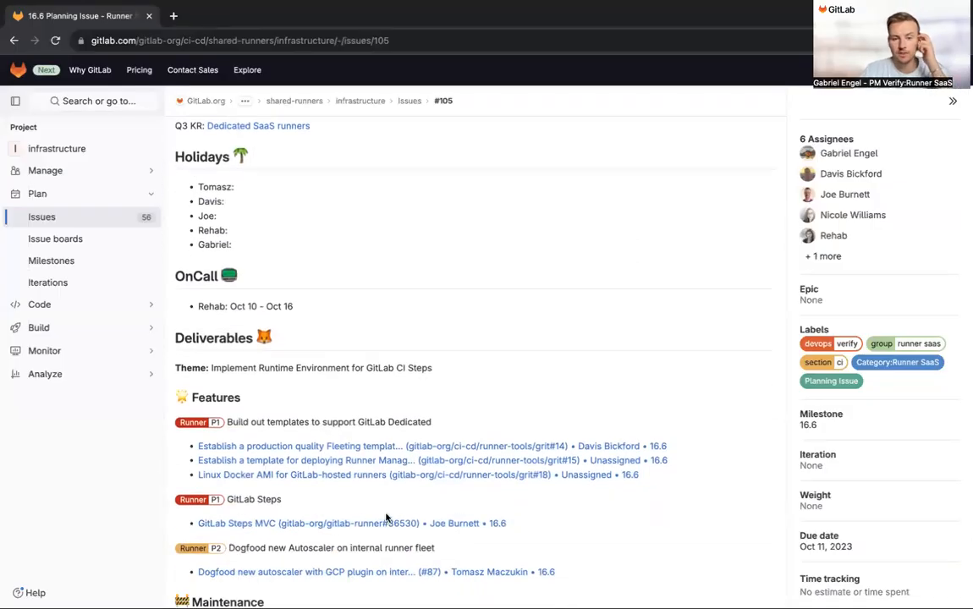
mouse_move(430, 460)
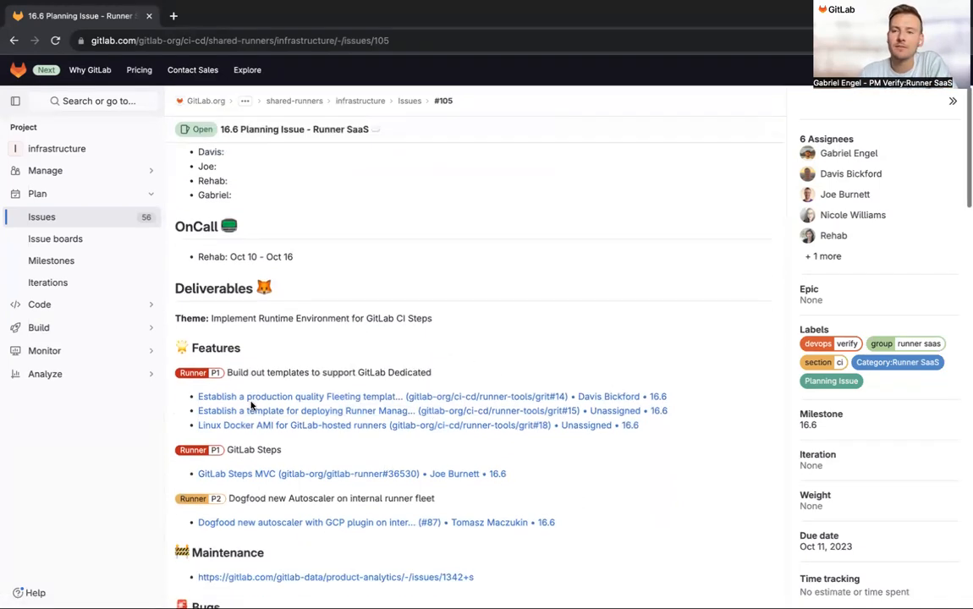
scroll("down", 3)
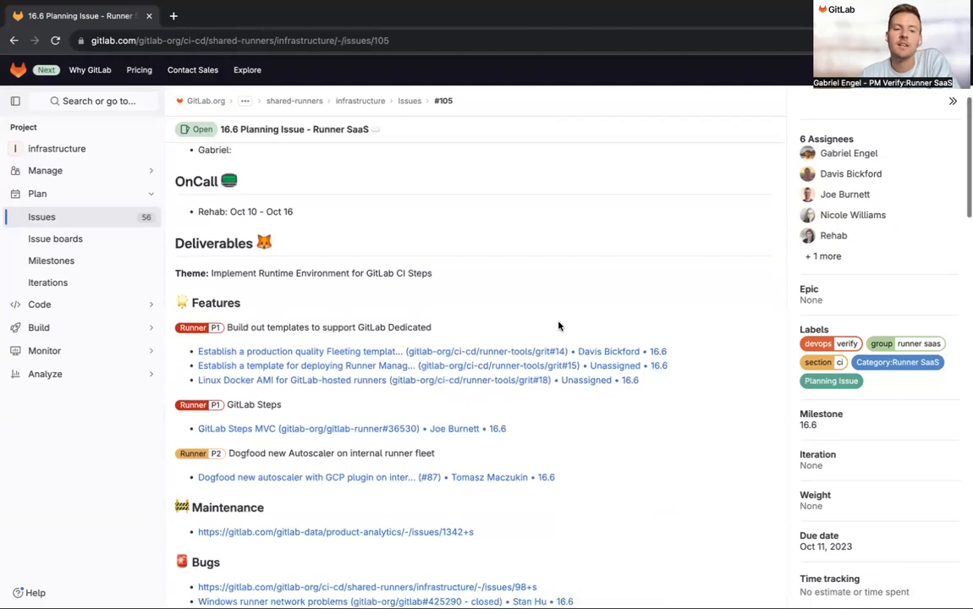
scroll("down", 3)
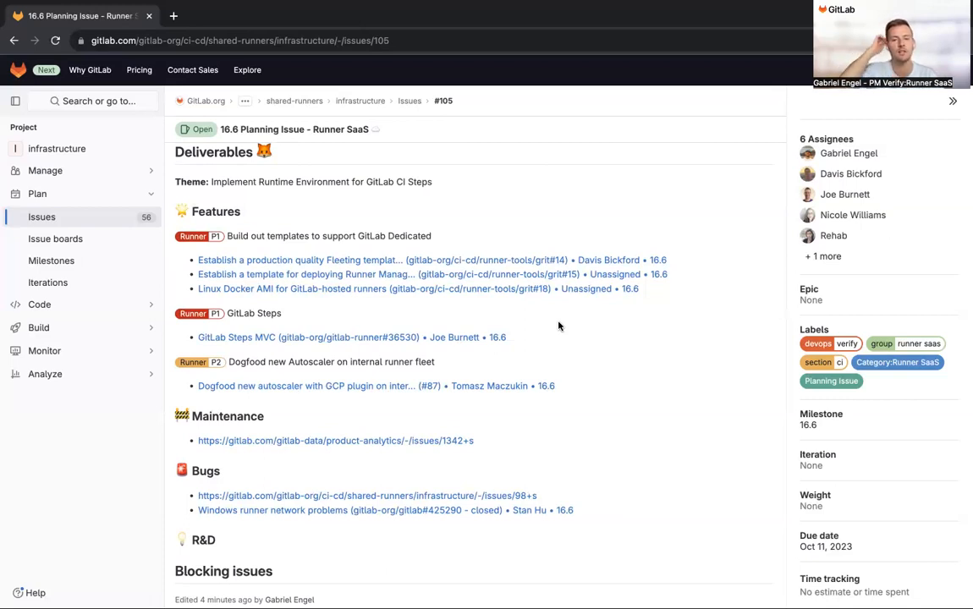
mouse_move(381, 261)
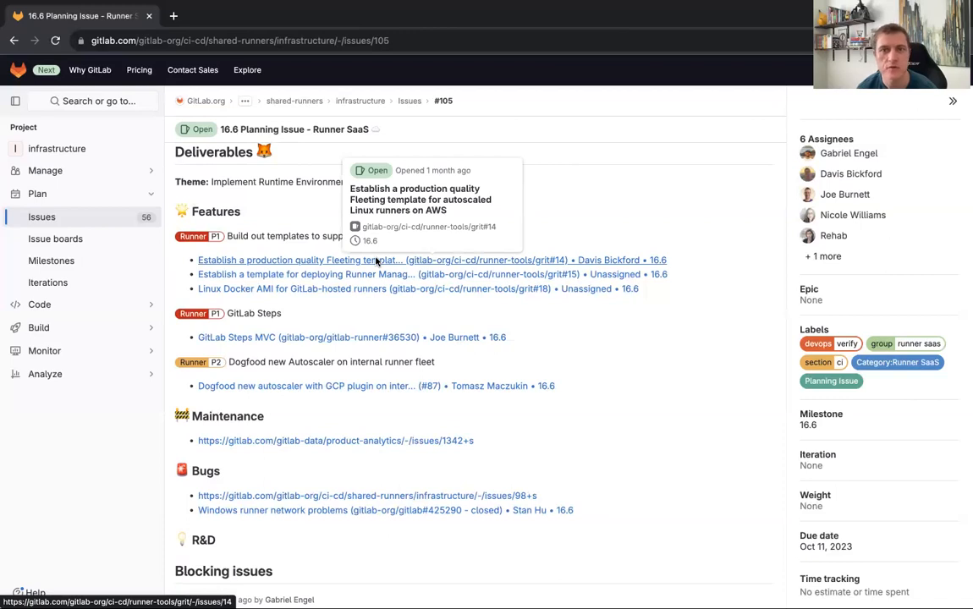
mouse_move(299, 255)
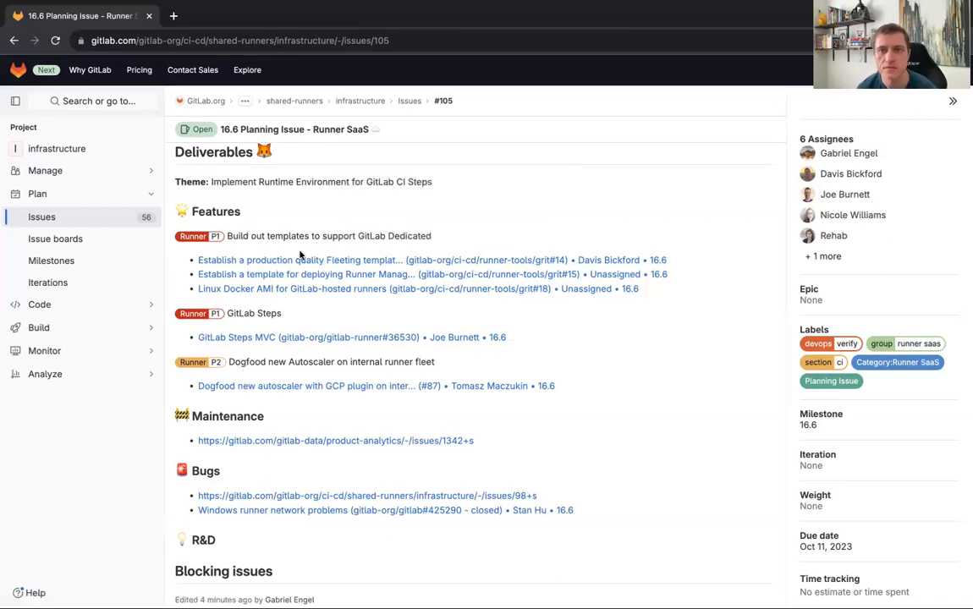
mouse_move(281, 260)
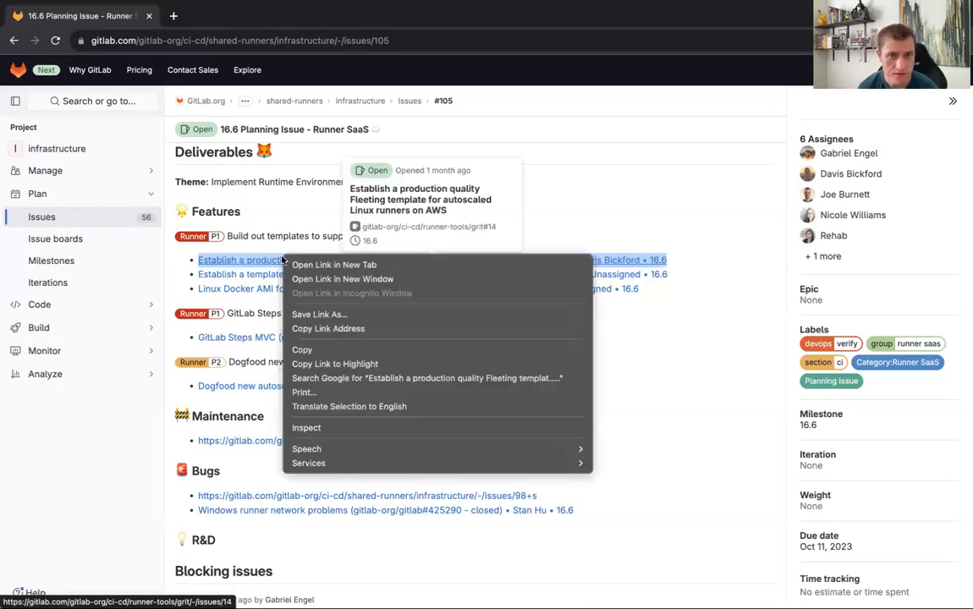
left_click(334, 264)
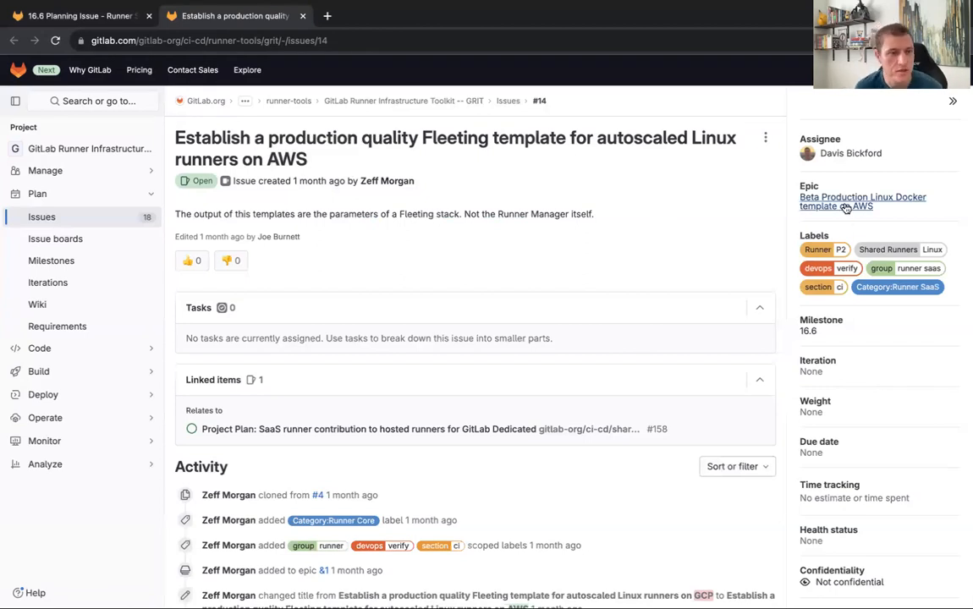
Step: Open the parent epic 'Beta Production Linux Docker template on AWS' in a new tab and scan its child issues
right_click(847, 201)
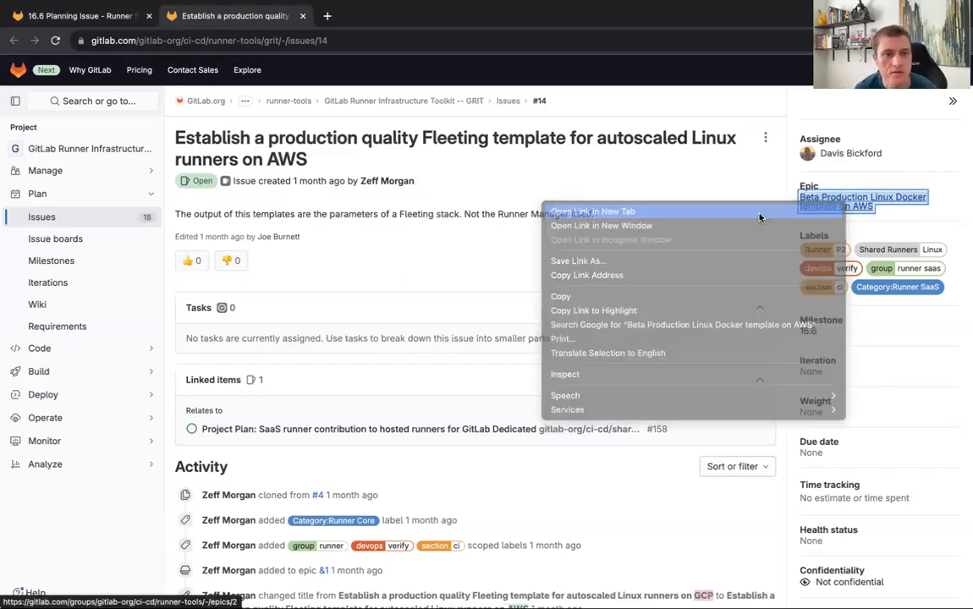
left_click(592, 212)
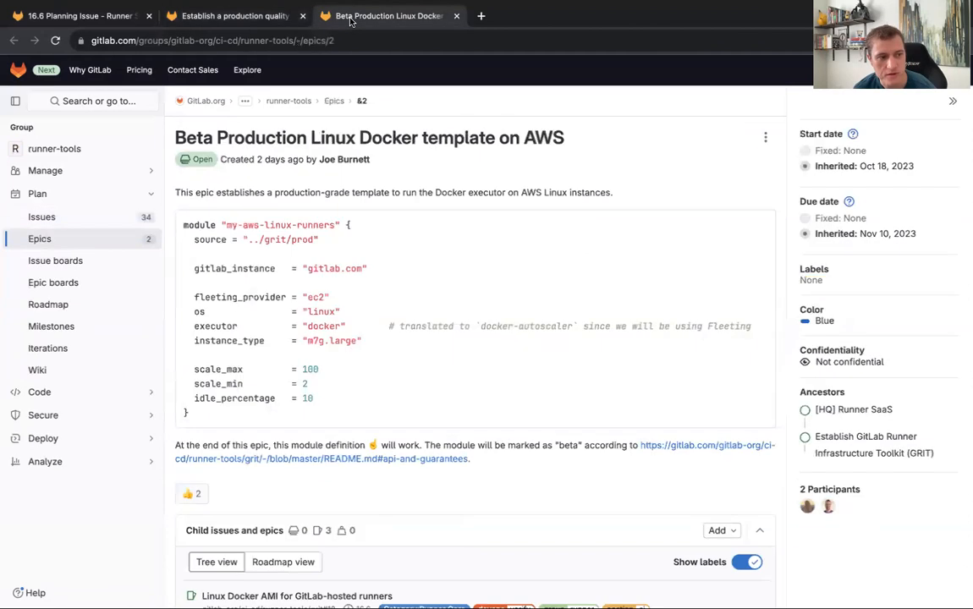
scroll("down", 3)
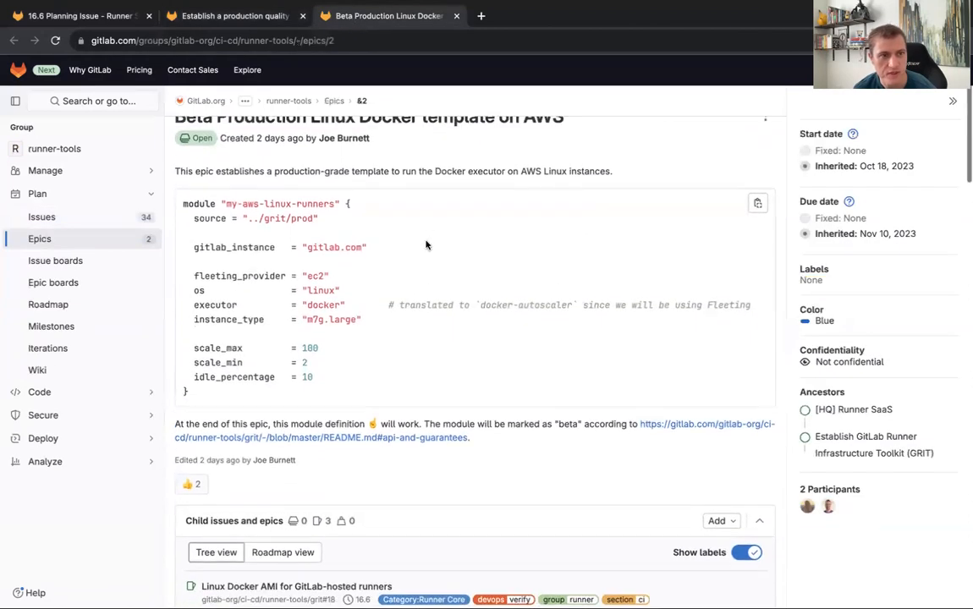
scroll("up", 3)
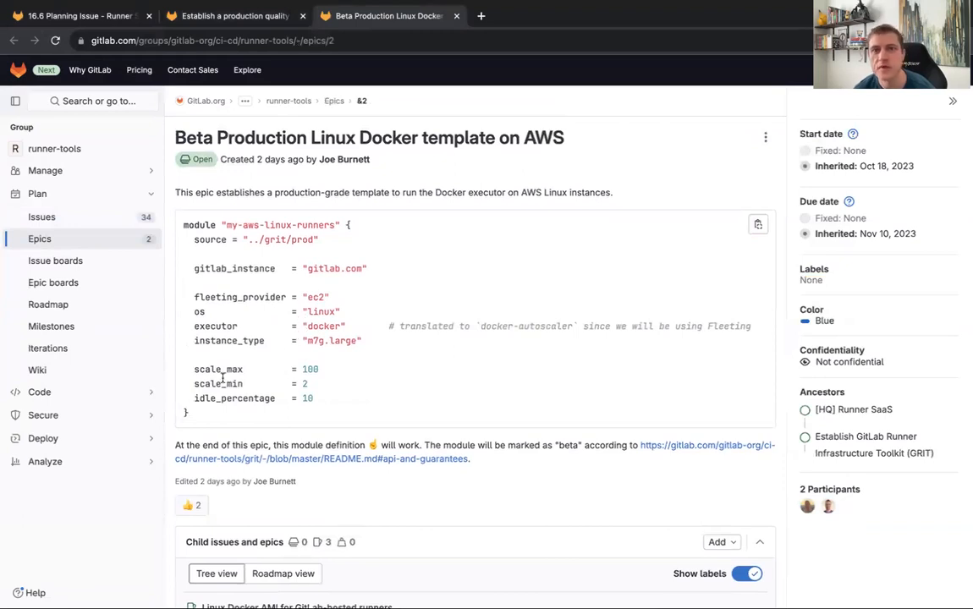
scroll("down", 3)
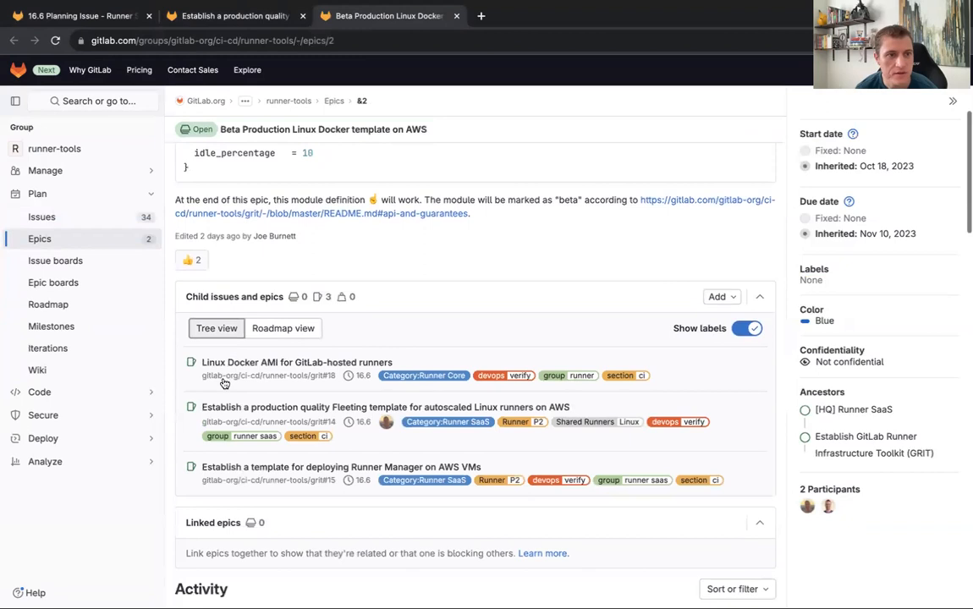
mouse_move(328, 406)
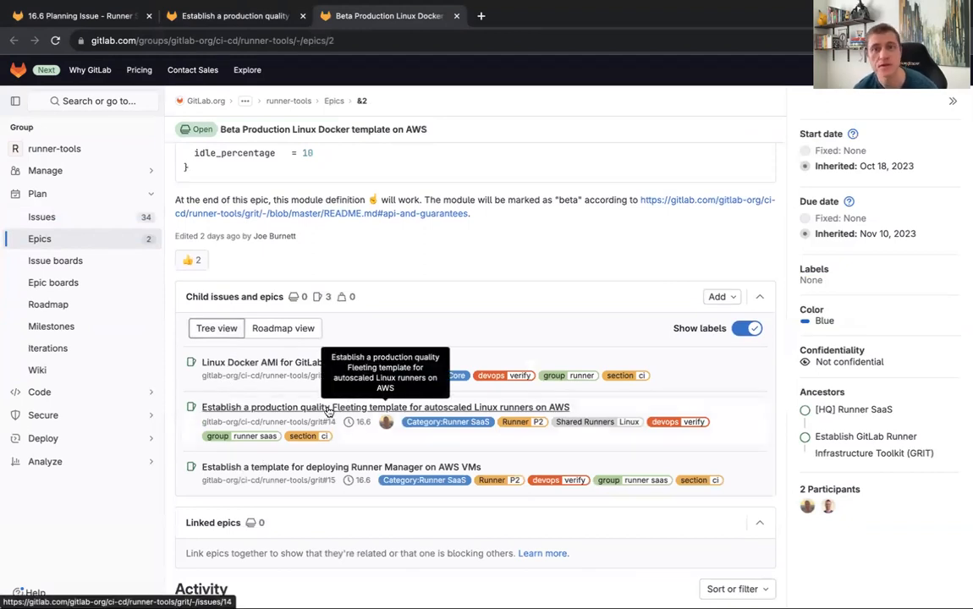
scroll("up", 3)
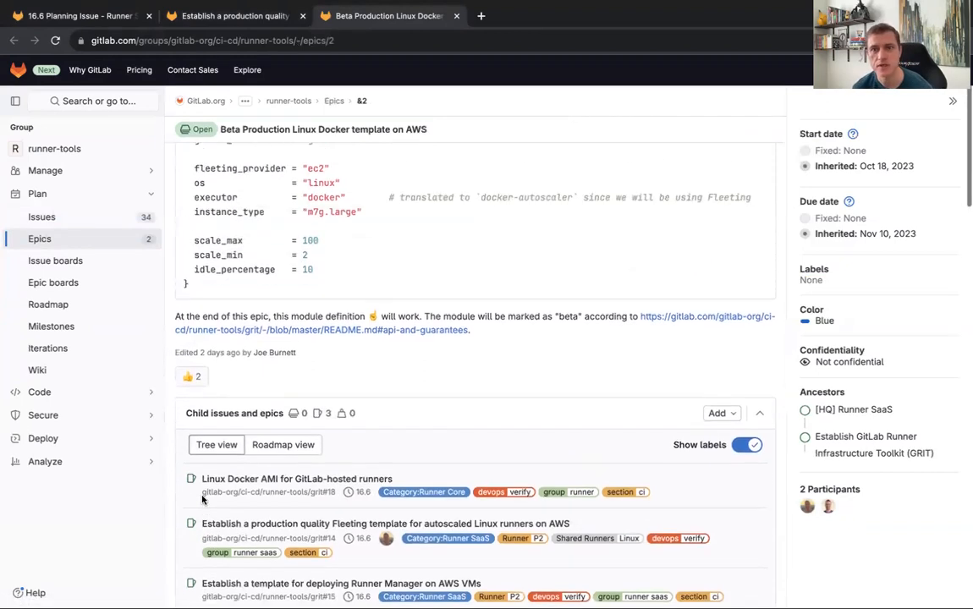
scroll("up", 3)
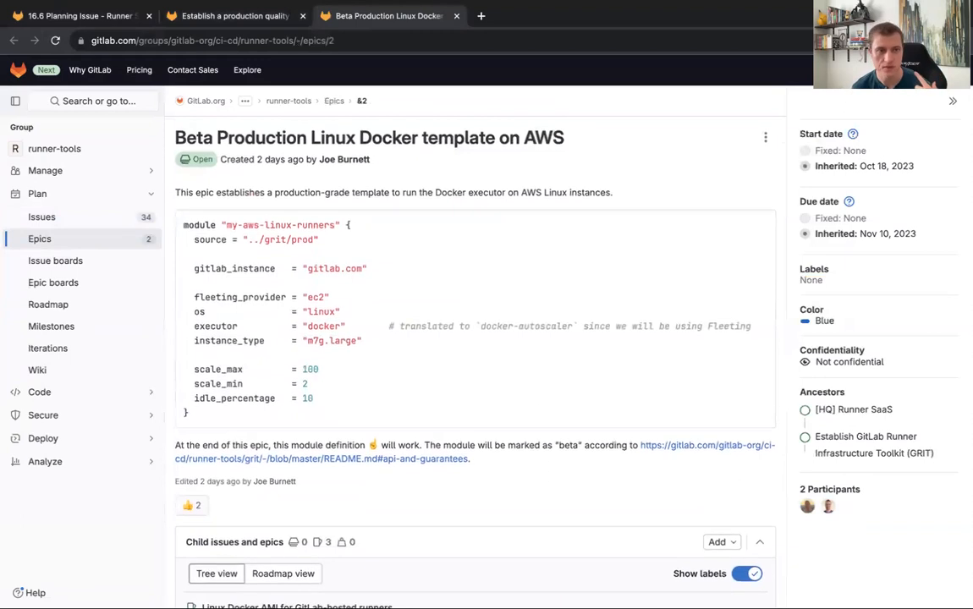
mouse_move(748, 27)
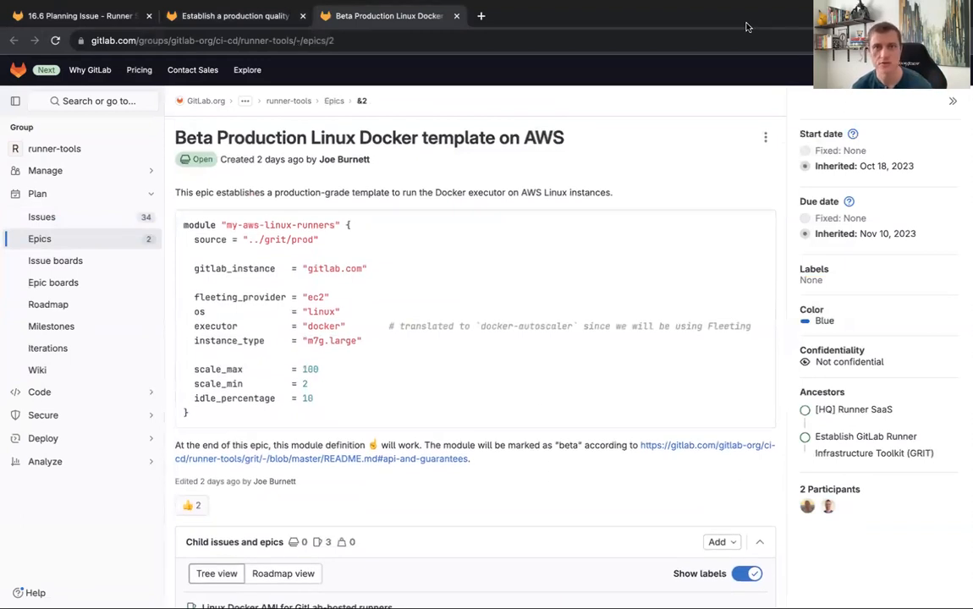
mouse_move(513, 354)
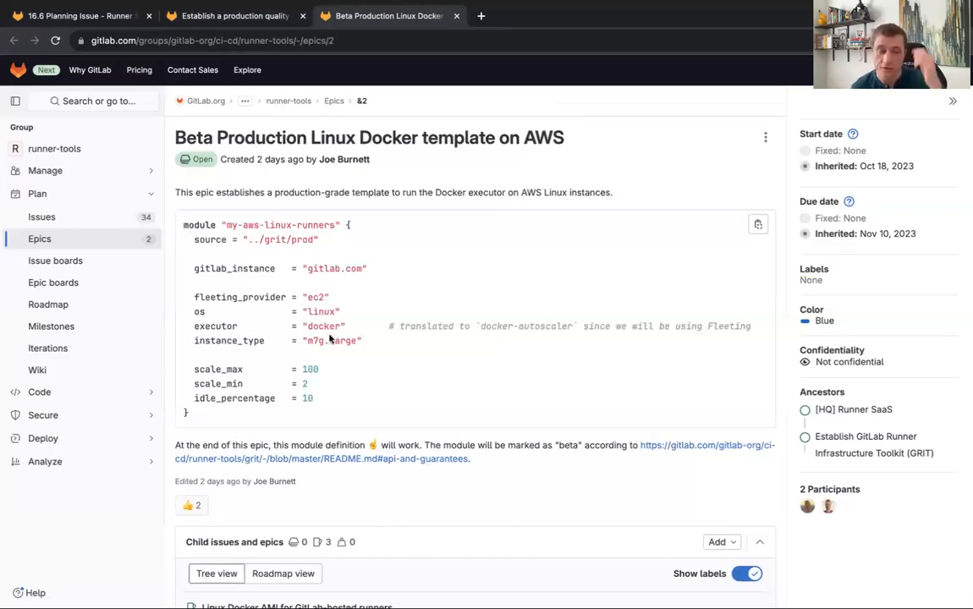
mouse_move(328, 397)
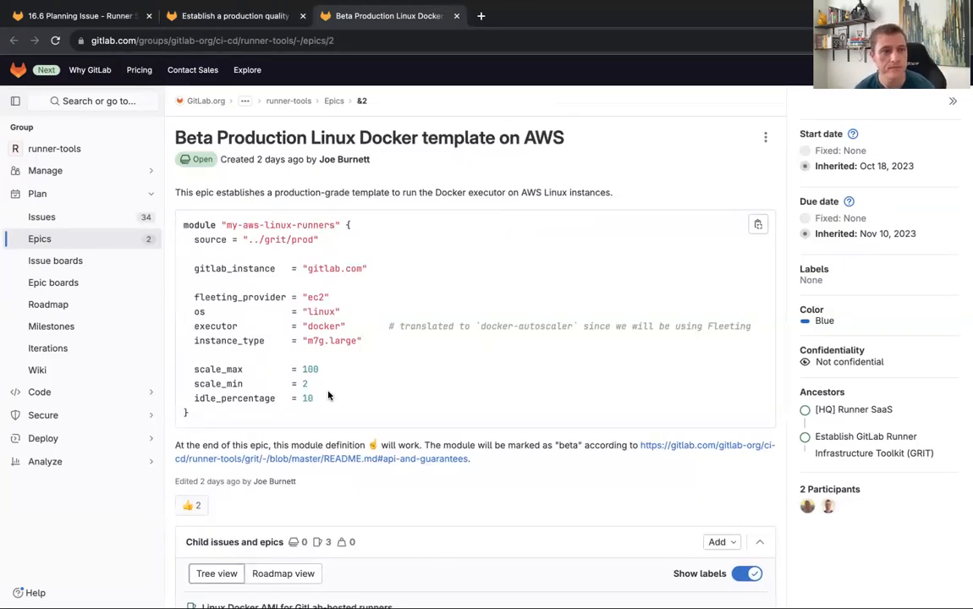
Step: Switch to the AWS Docker template epic tab to review its EC2 fleeting module definition scaling to 100
left_click(76, 15)
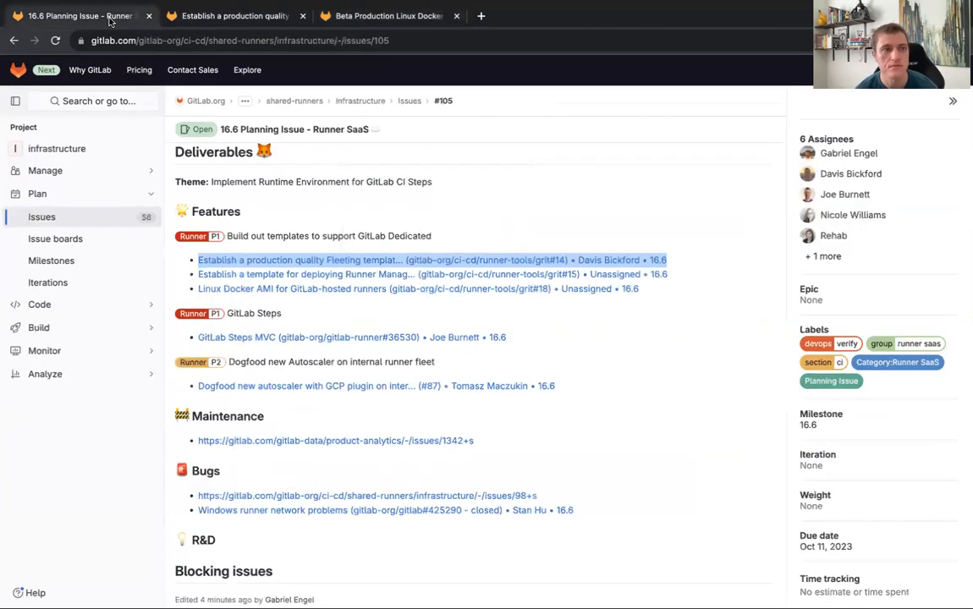
mouse_move(266, 288)
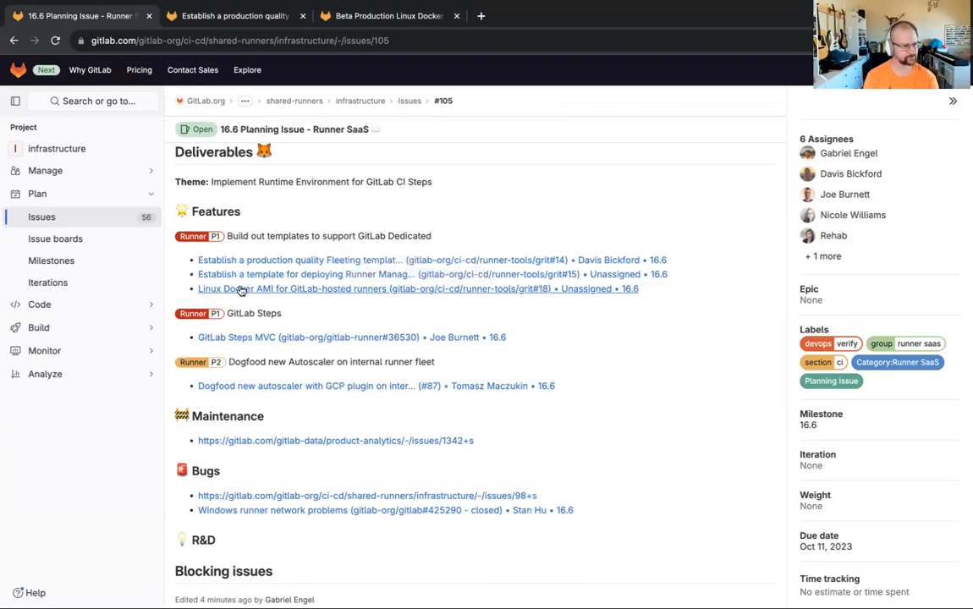
left_click(389, 15)
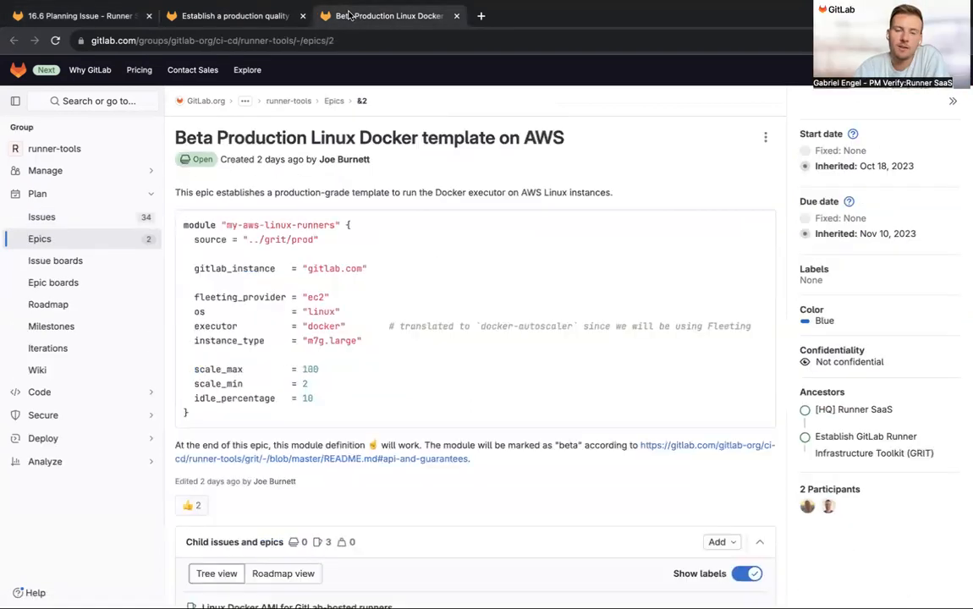
mouse_move(499, 243)
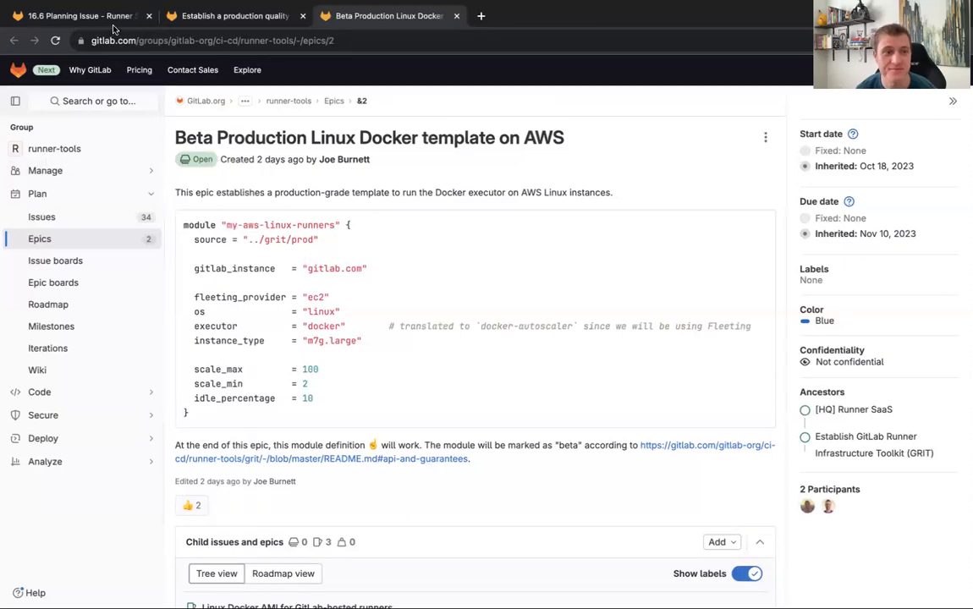
Step: Switch back to the 16.6 Runner SaaS planning issue tab with its deliverables list
left_click(77, 15)
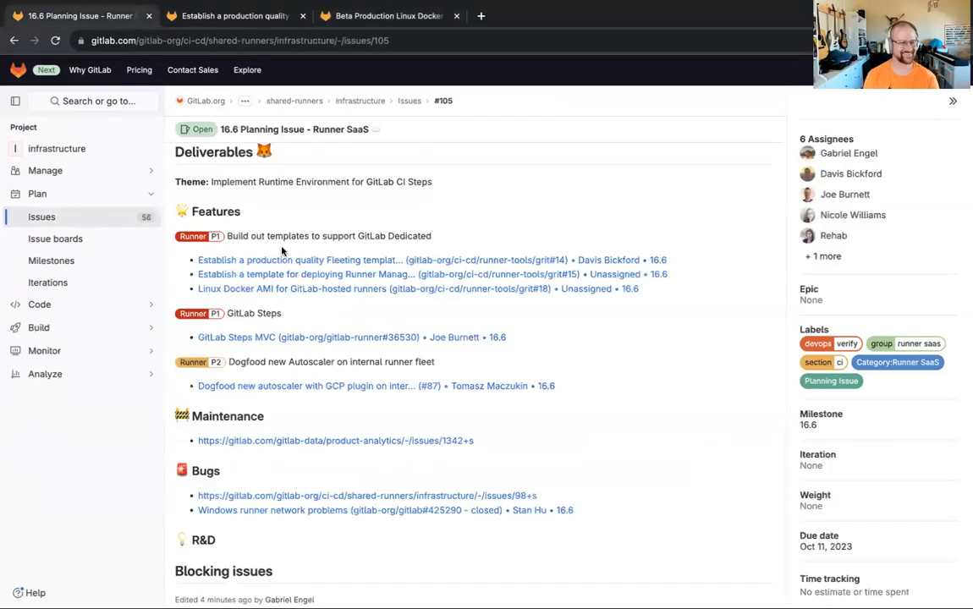
mouse_move(378, 305)
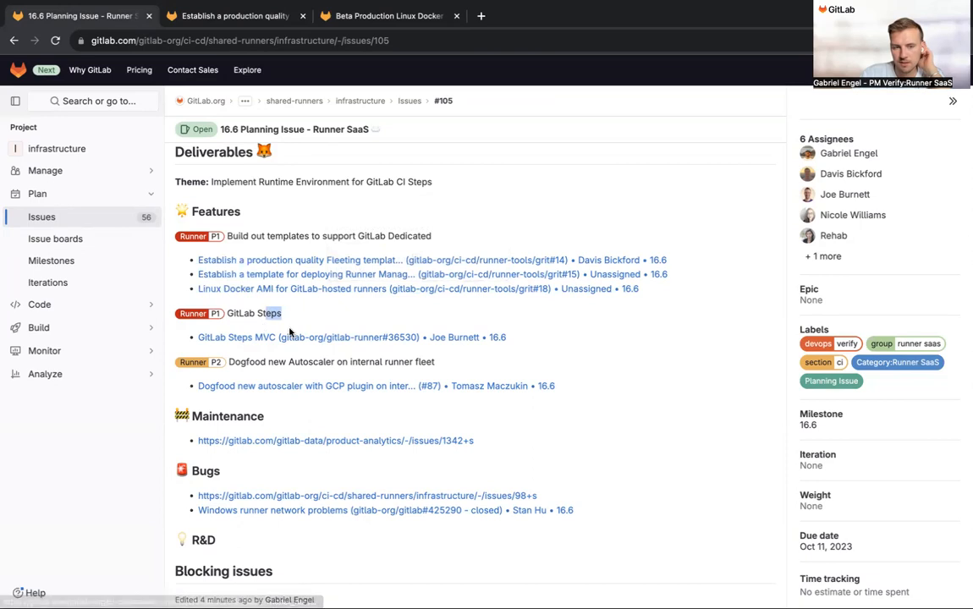
mouse_move(242, 316)
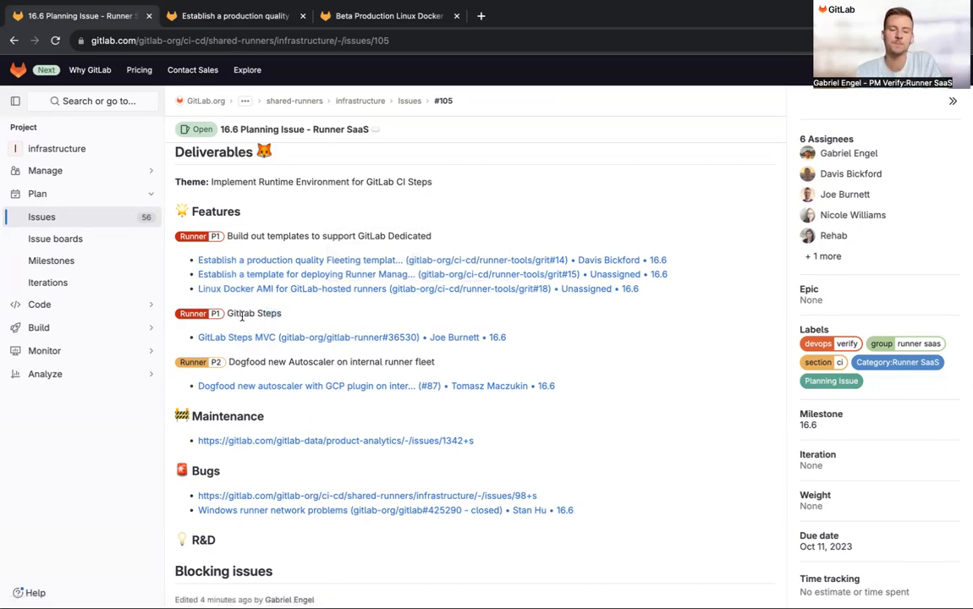
mouse_move(237, 337)
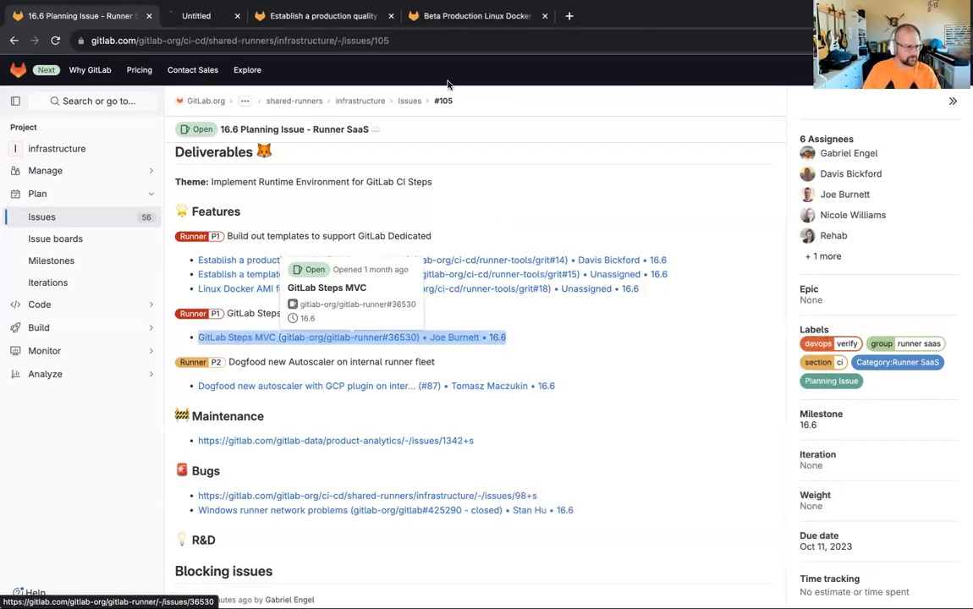
Step: Open the GitLab Steps MVC issue and follow its #36529 link to the GitLab Steps Blueprint proposal
left_click(308, 337)
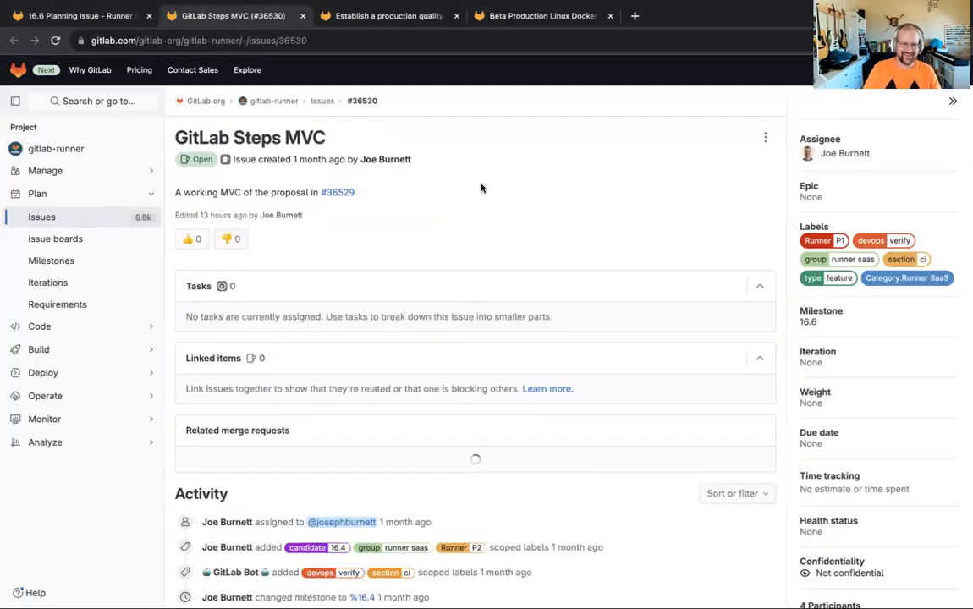
mouse_move(338, 193)
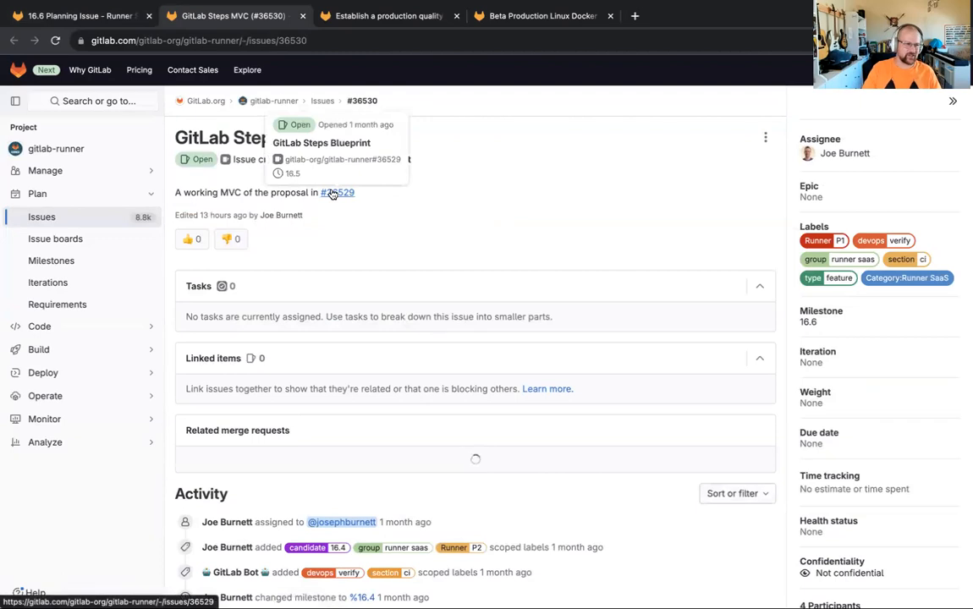
left_click(337, 193)
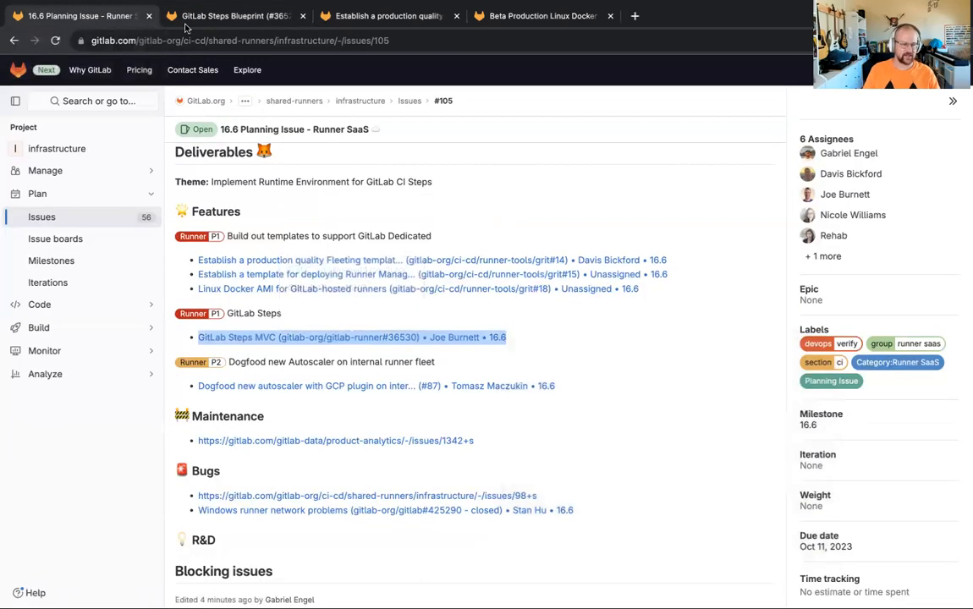
mouse_move(572, 346)
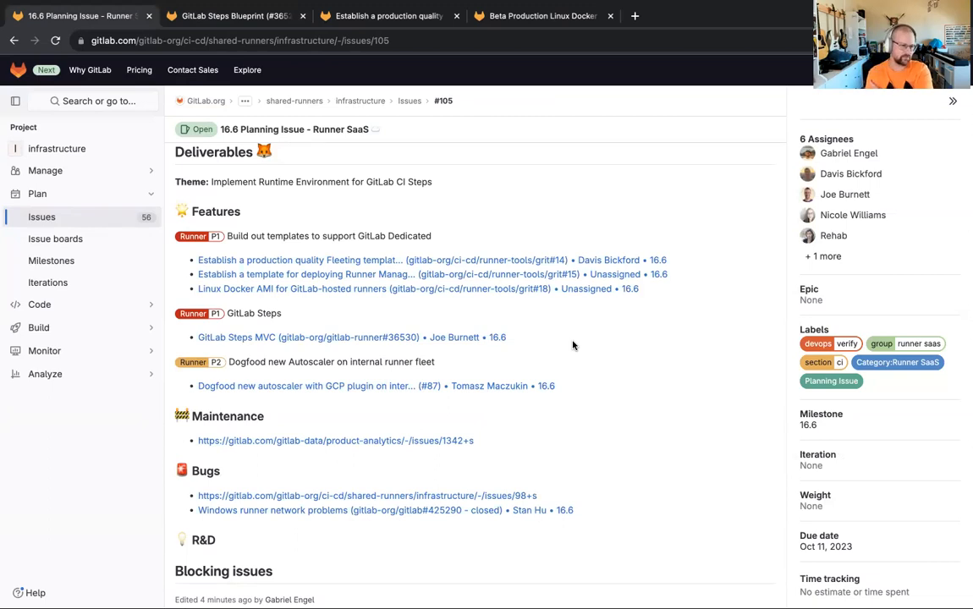
mouse_move(525, 335)
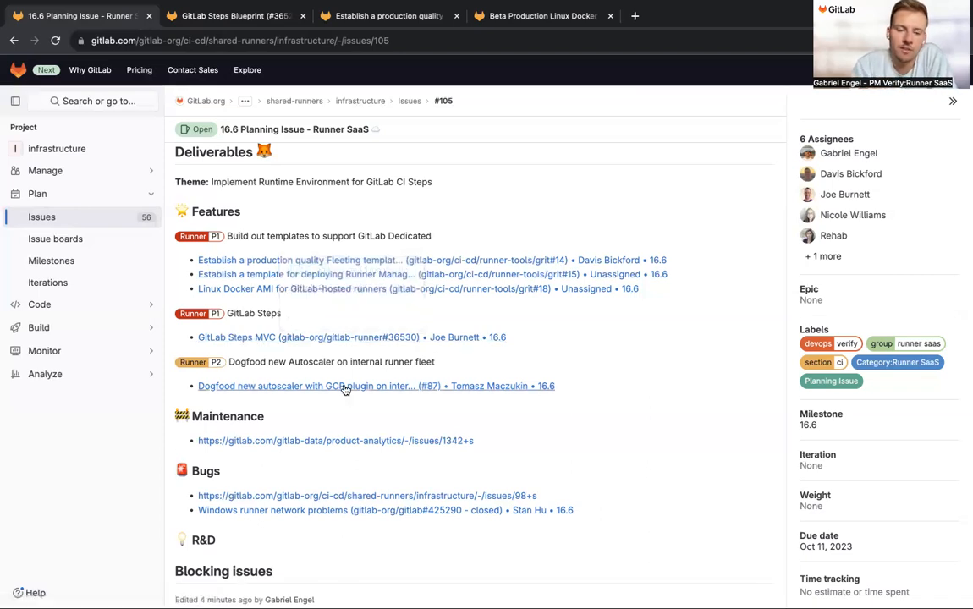
mouse_move(342, 386)
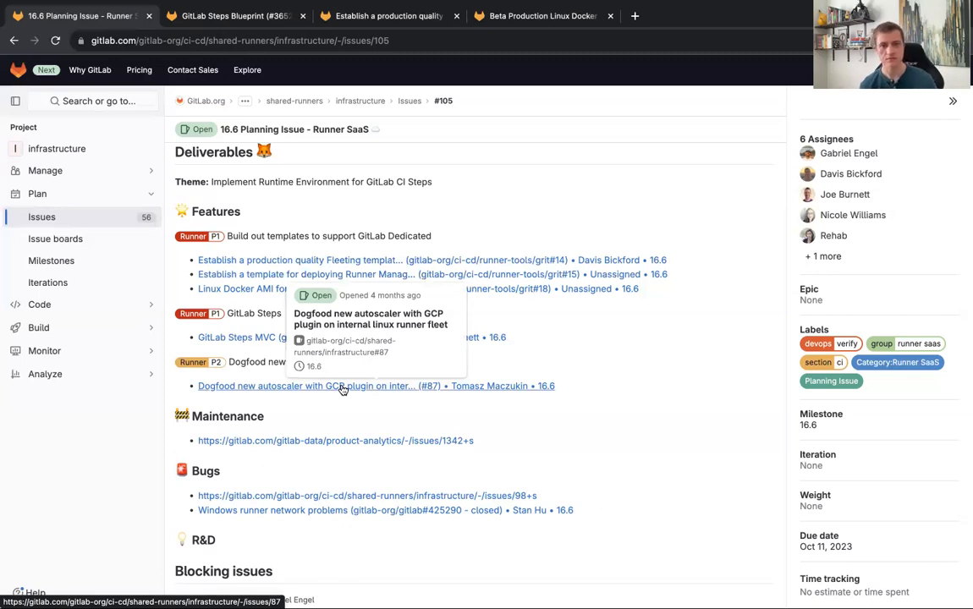
mouse_move(555, 390)
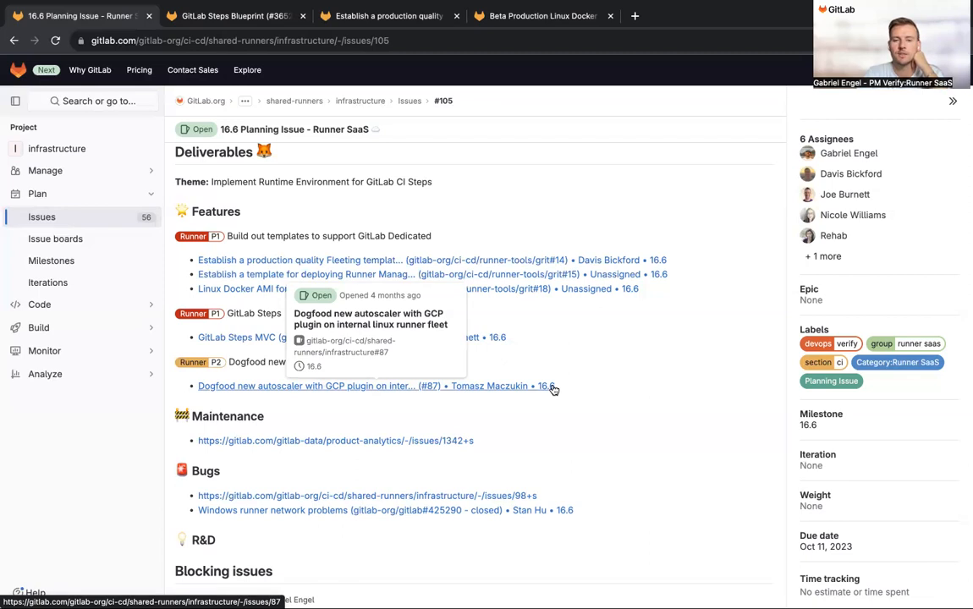
mouse_move(652, 427)
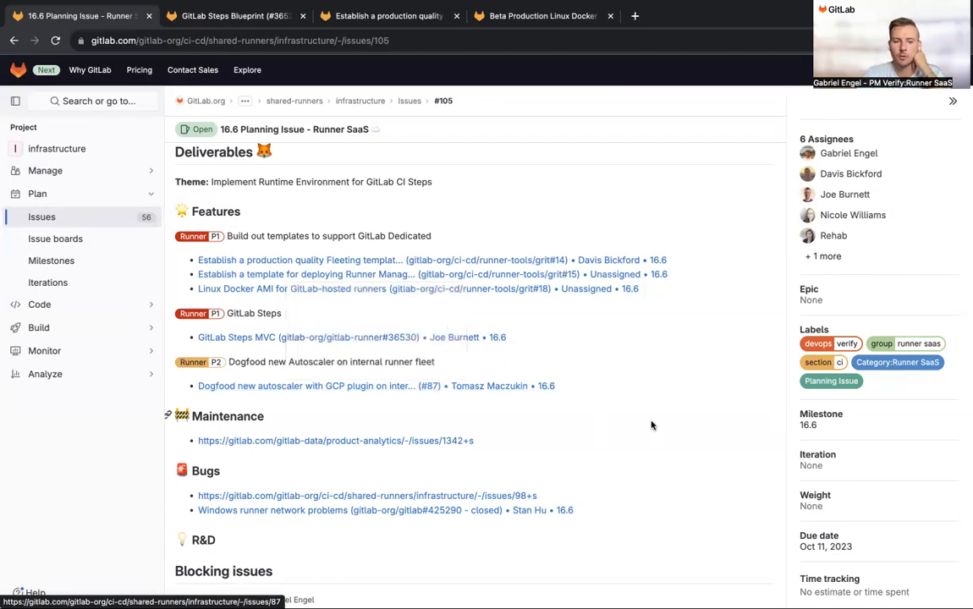
mouse_move(652, 425)
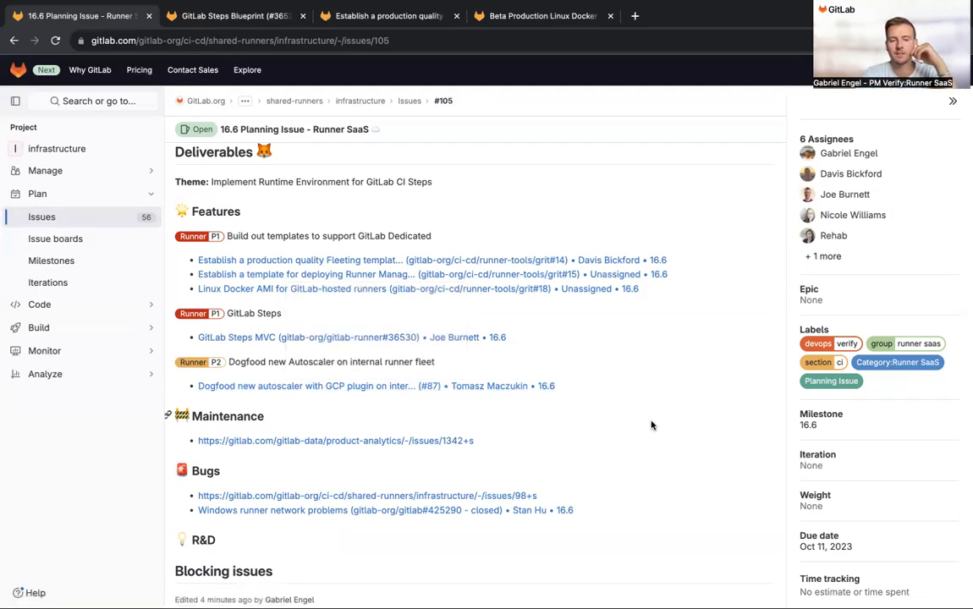
scroll("up", 3)
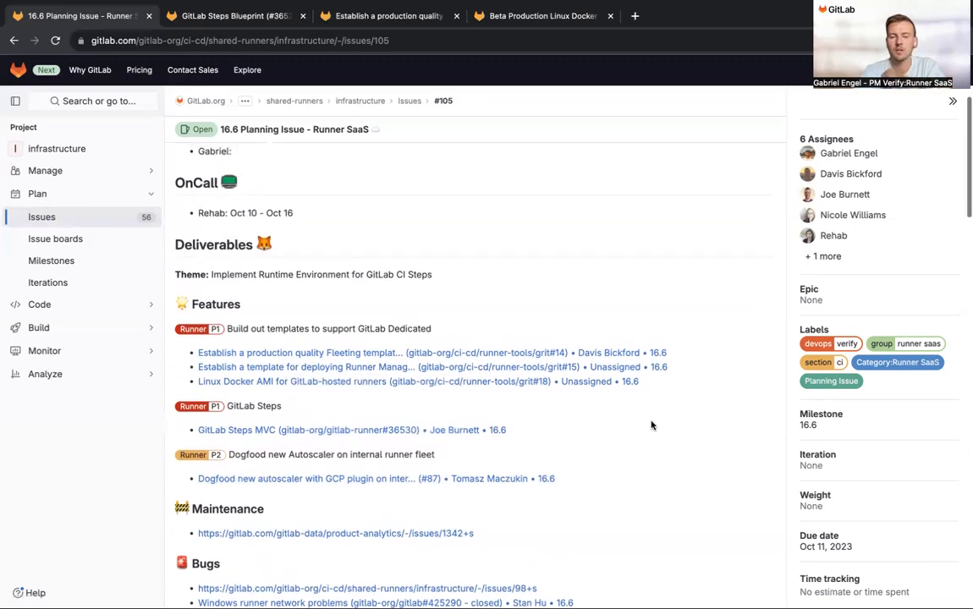
scroll("down", 3)
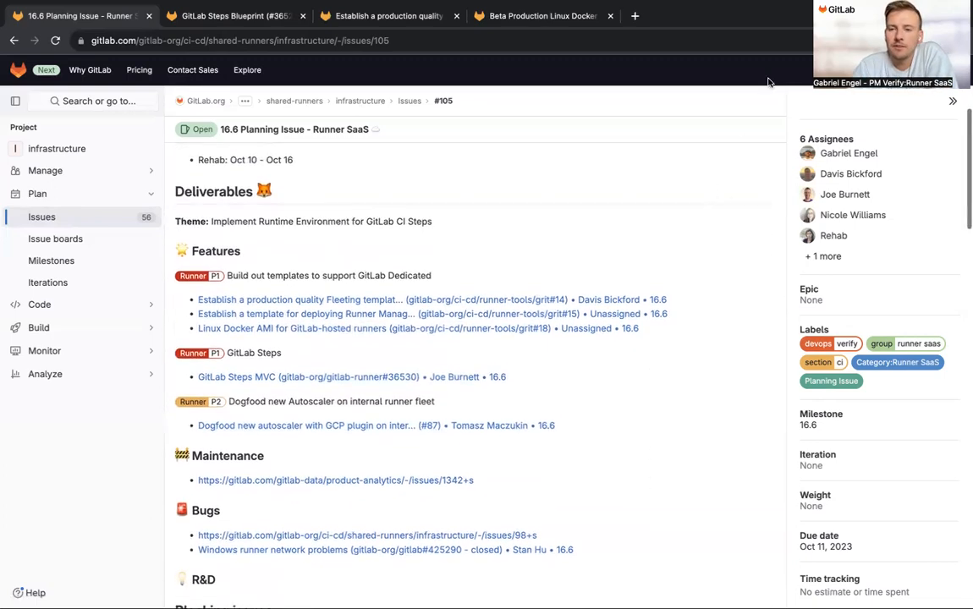
scroll("down", 3)
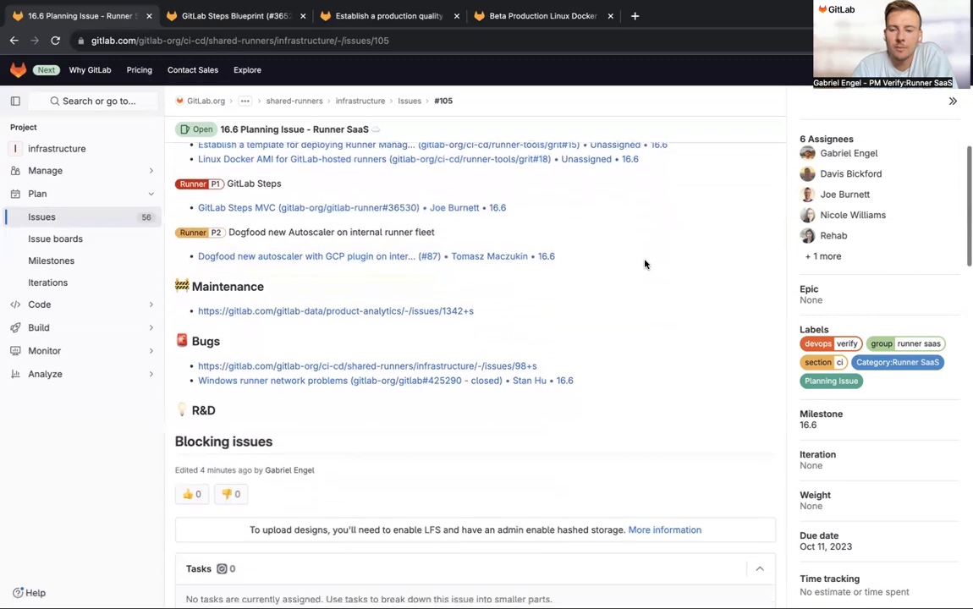
scroll("up", 3)
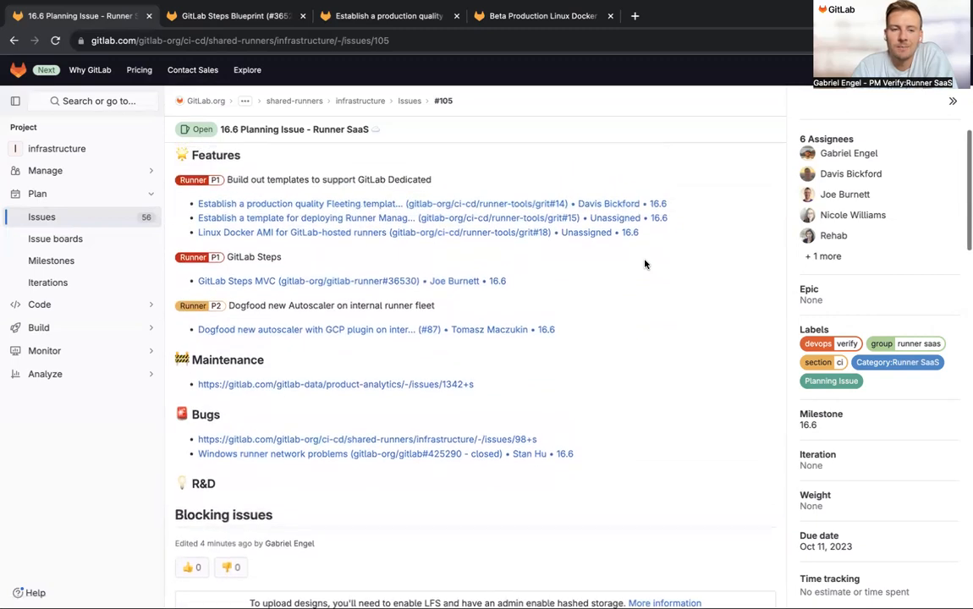
scroll("up", 3)
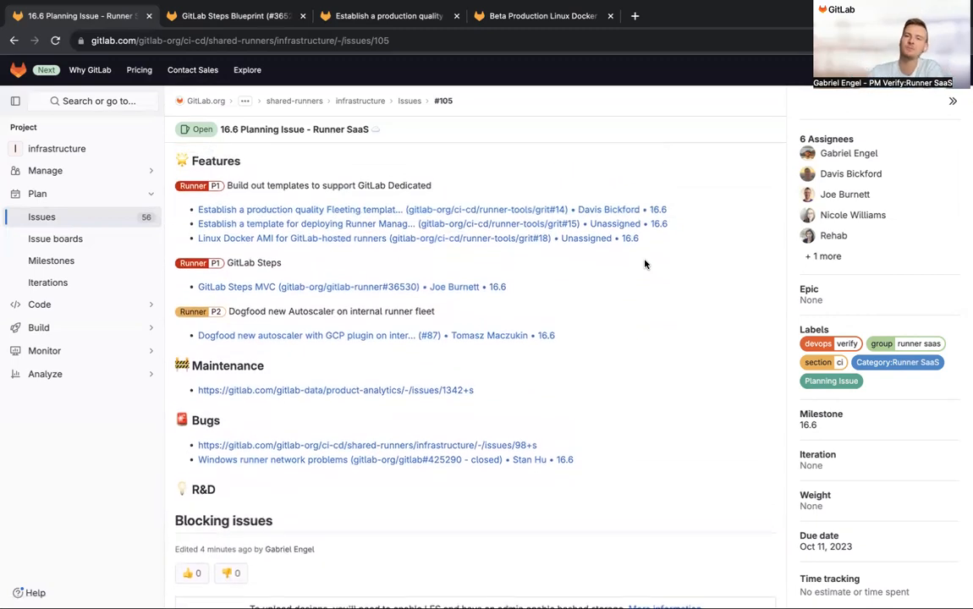